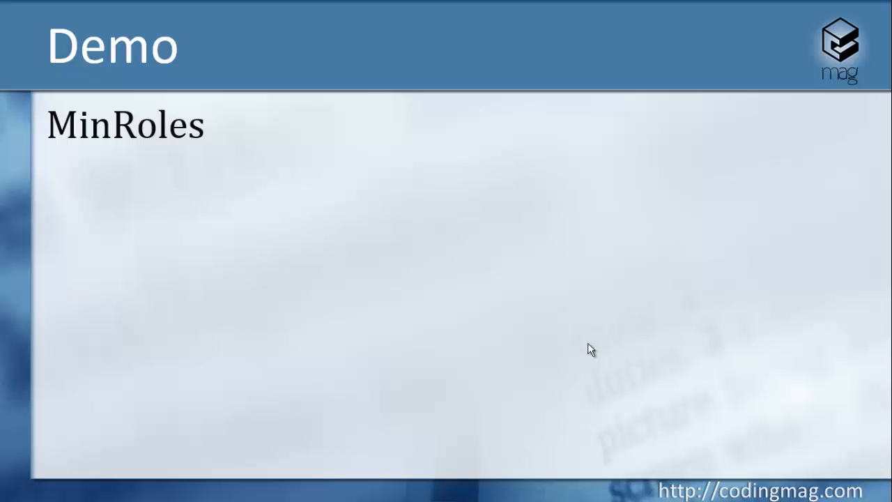
# Switch from the slide deck to the Health Analyzer Rule Definitions list in Central Administration
pyautogui.press('alt+tab')
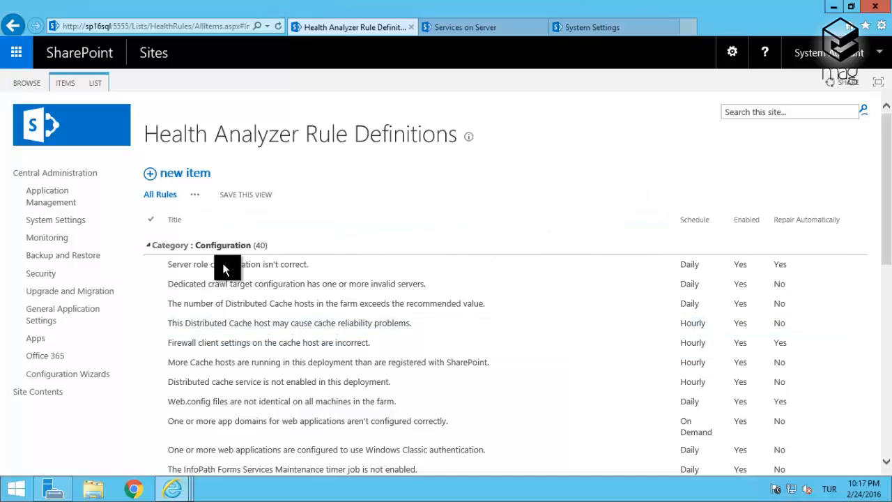
pyautogui.moveTo(356, 273)
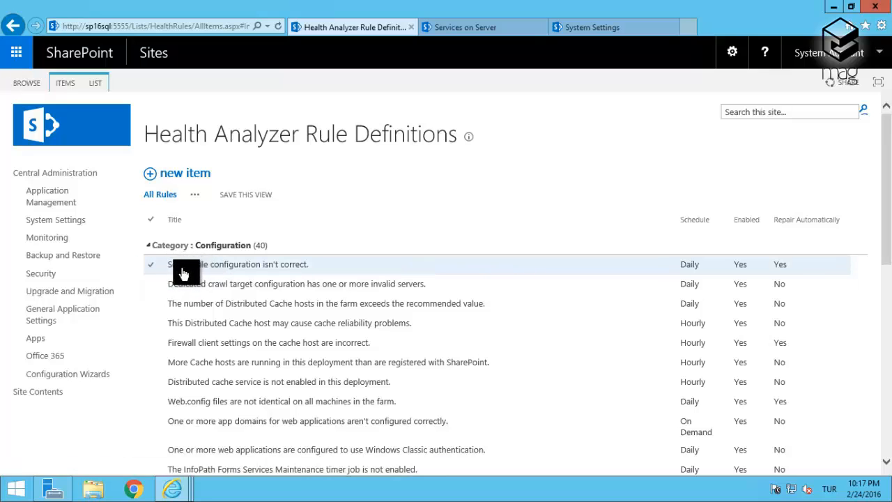
pyautogui.moveTo(198, 269)
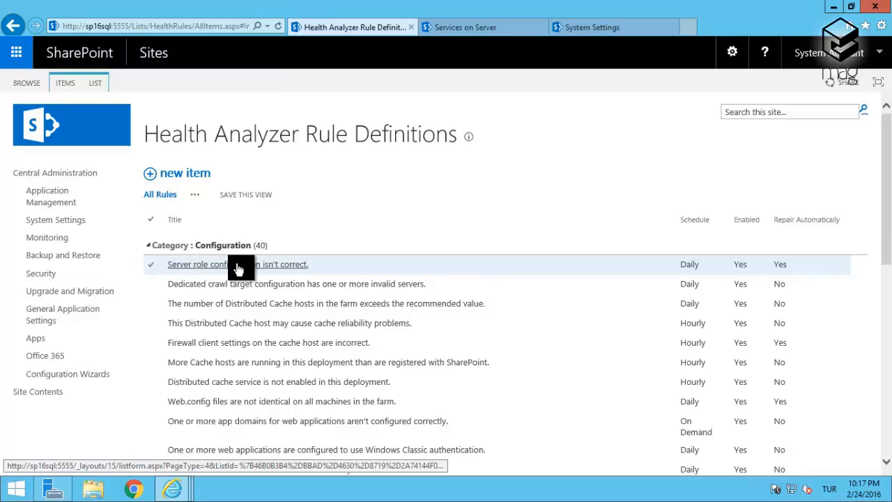
pyautogui.moveTo(230, 271)
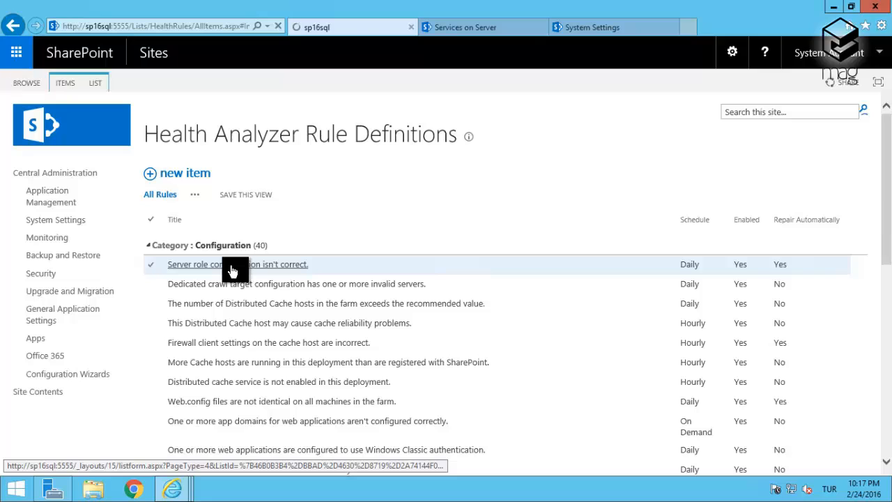
# View the 'Server role configuration isn't correct.' rule: daily schedule, enabled, Repair Automatically Yes
pyautogui.click(232, 265)
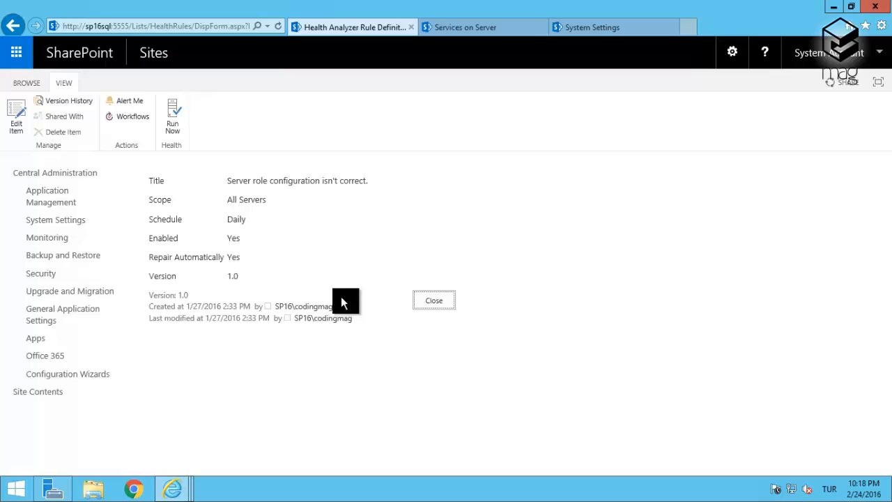
pyautogui.moveTo(250, 260)
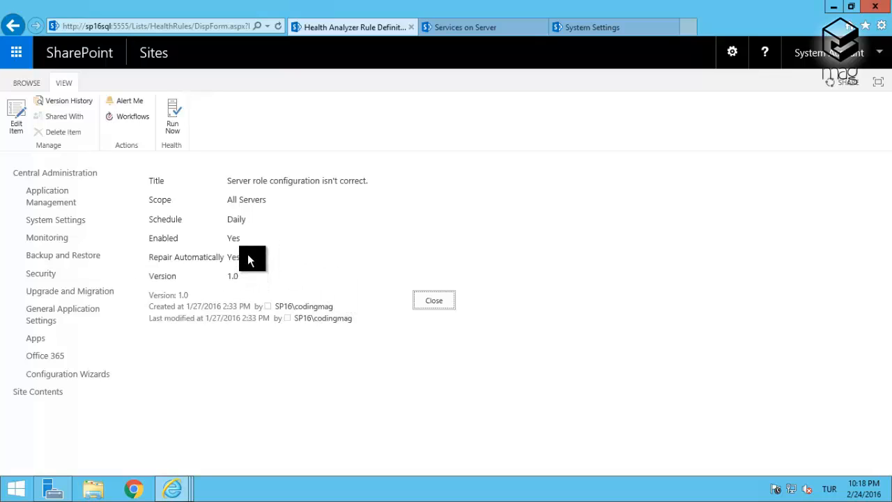
pyautogui.doubleClick(233, 257)
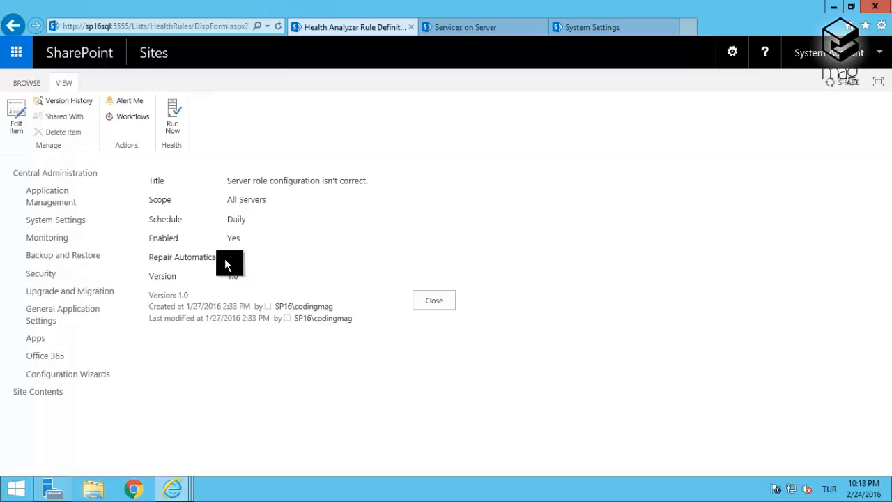
pyautogui.doubleClick(198, 256)
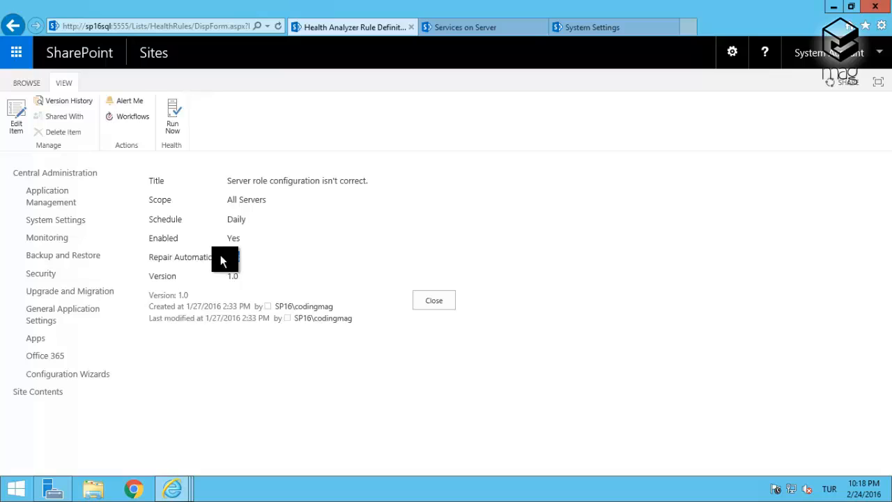
pyautogui.doubleClick(233, 256)
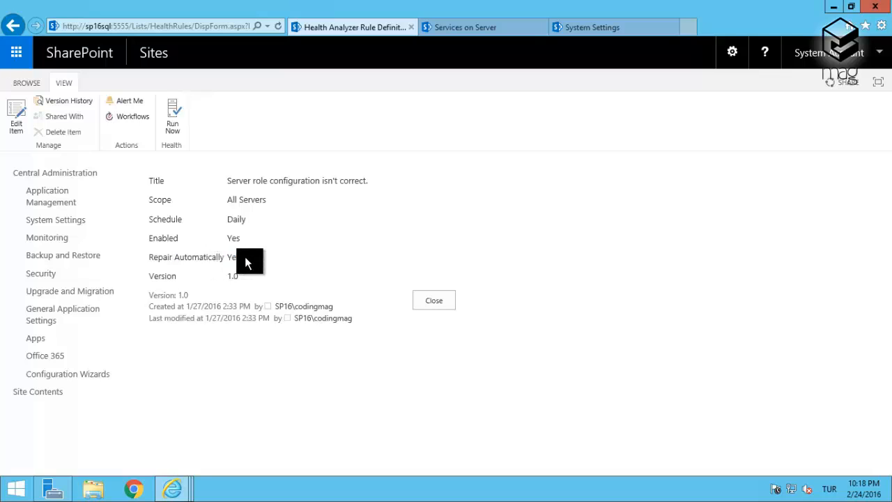
pyautogui.moveTo(244, 258)
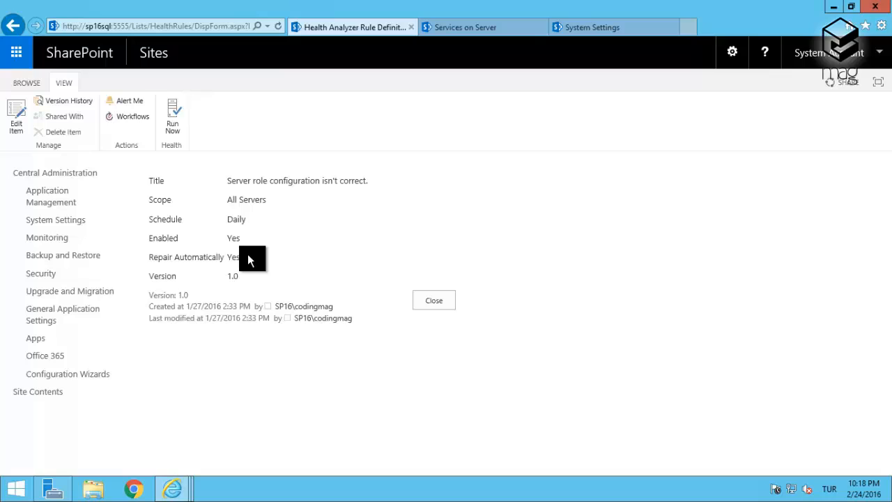
pyautogui.doubleClick(233, 256)
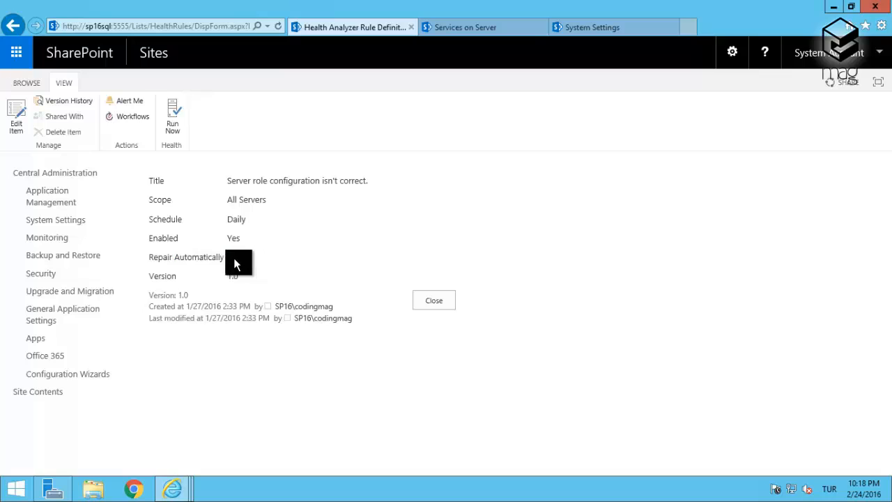
pyautogui.doubleClick(233, 256)
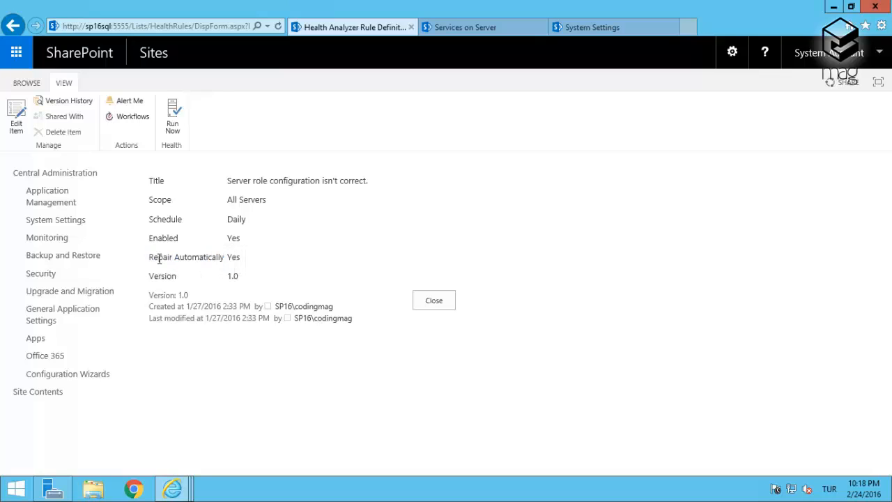
pyautogui.moveTo(198, 265)
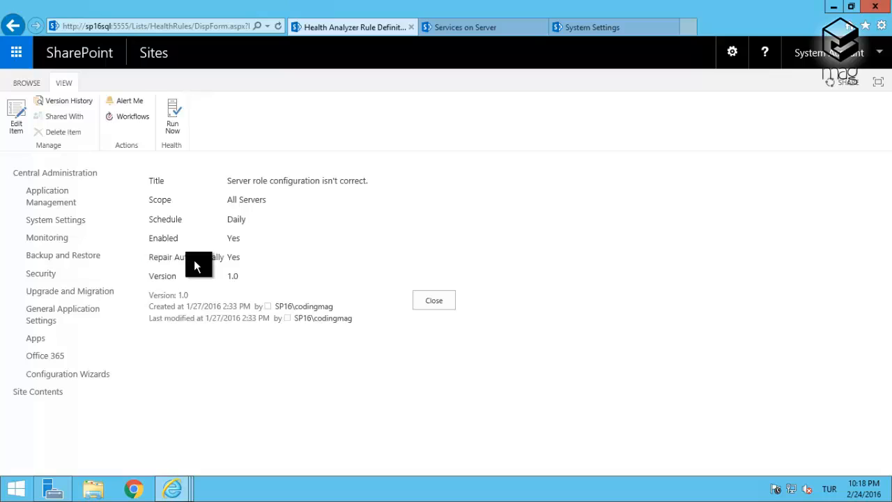
pyautogui.doubleClick(200, 257)
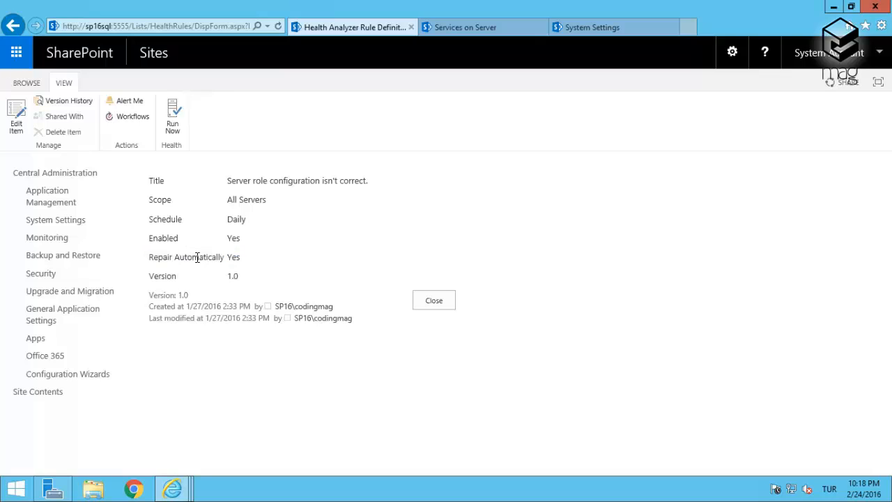
pyautogui.doubleClick(198, 257)
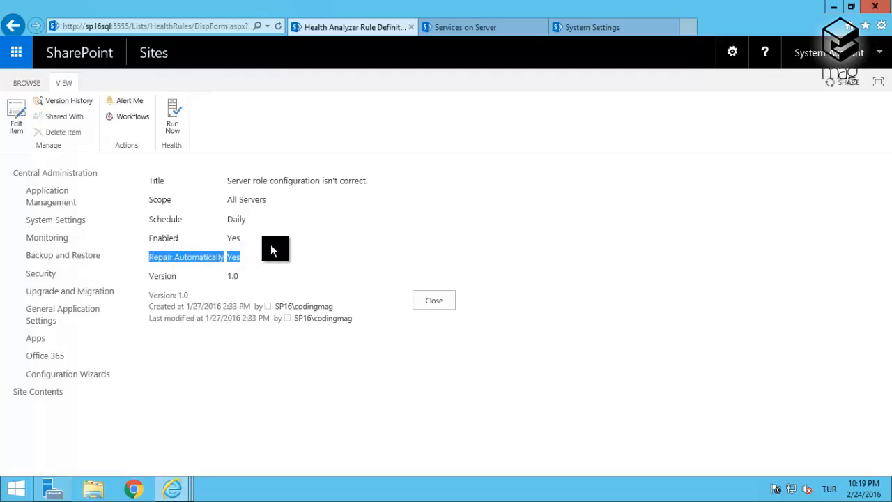
pyautogui.moveTo(445, 28)
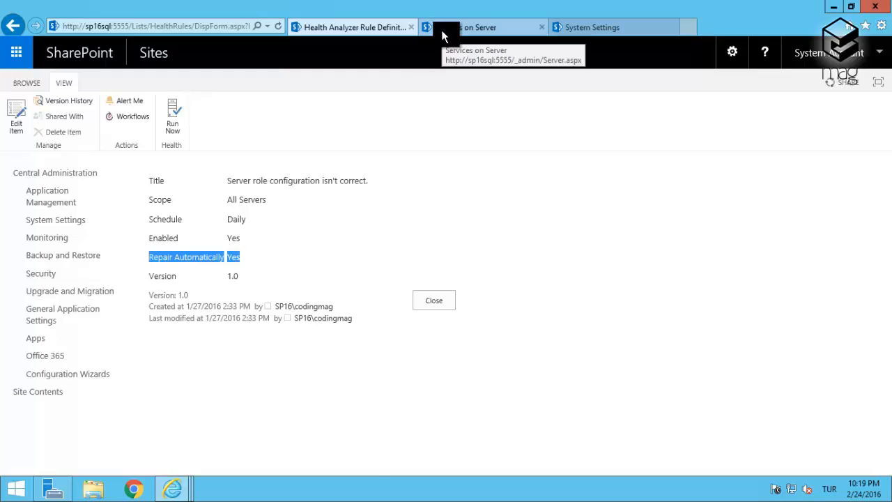
pyautogui.click(477, 28)
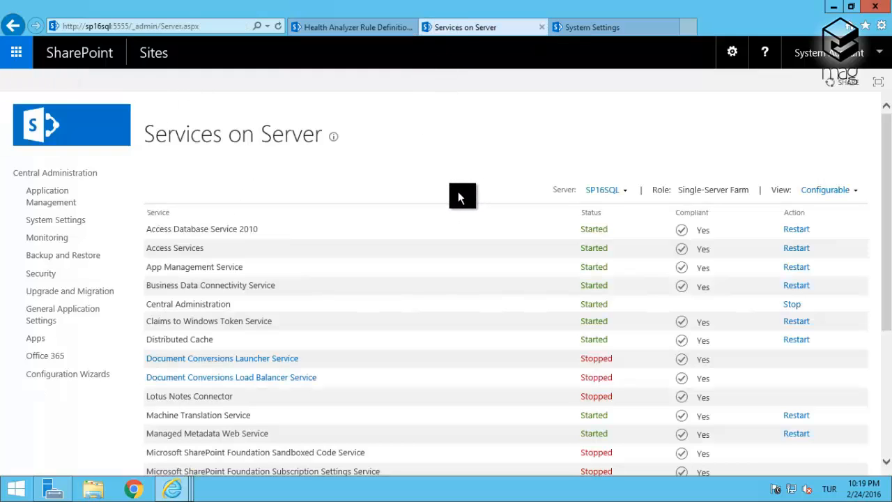
pyautogui.moveTo(198, 142)
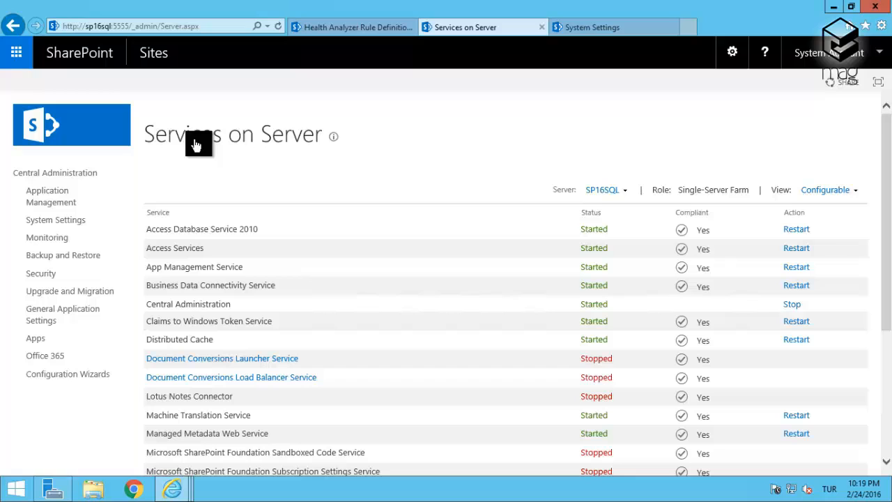
pyautogui.scroll(-3)
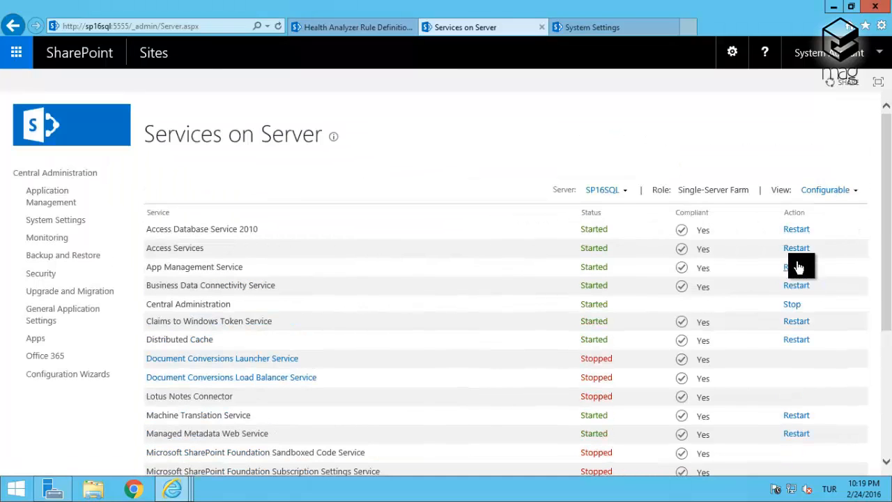
pyautogui.moveTo(808, 262)
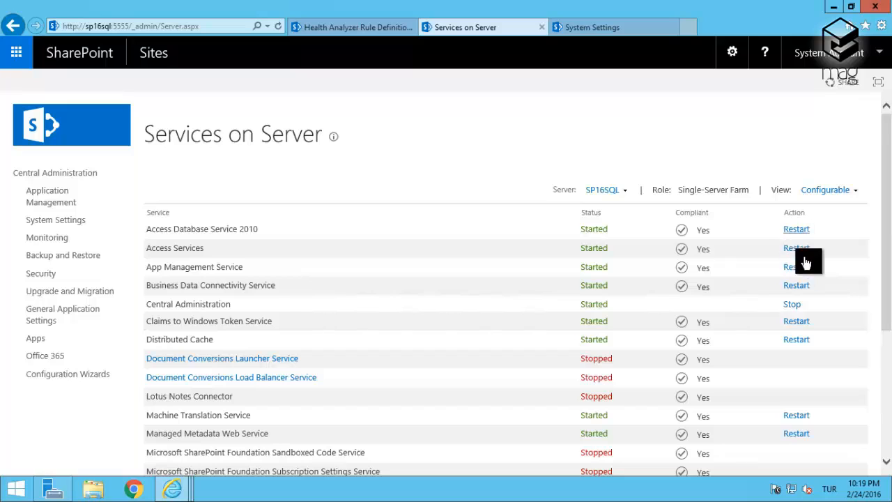
pyautogui.moveTo(792, 304)
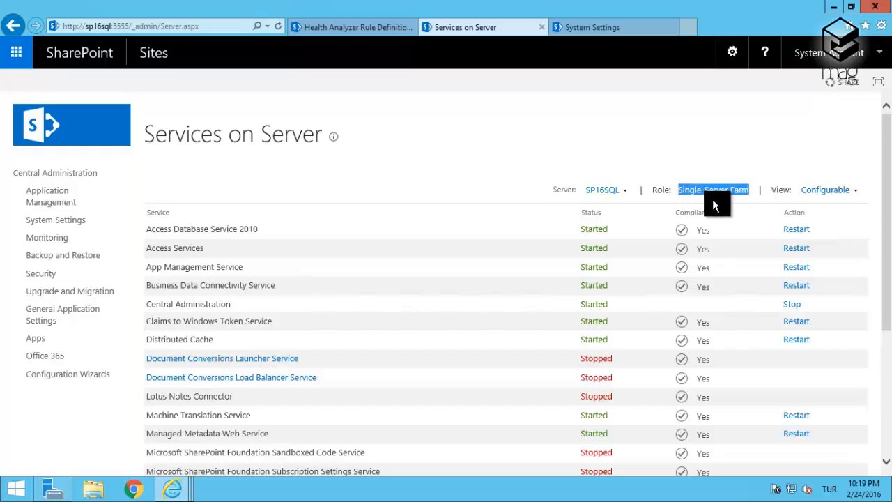
pyautogui.moveTo(698, 201)
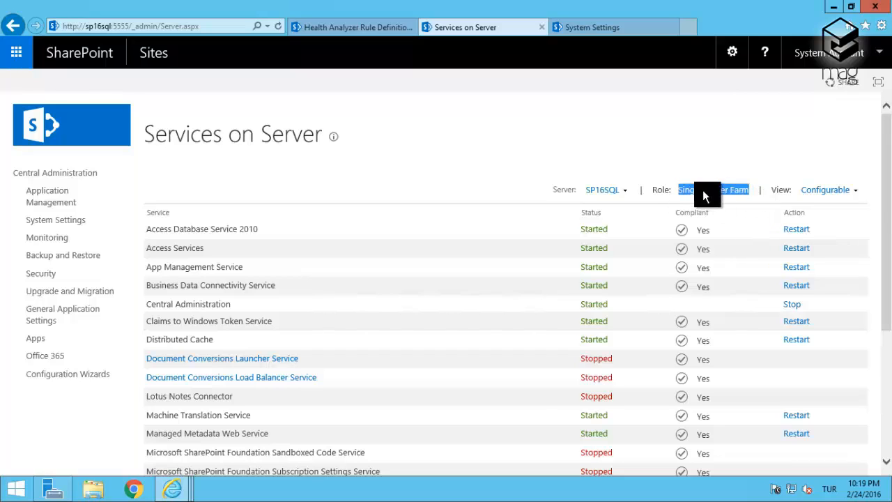
pyautogui.moveTo(707, 201)
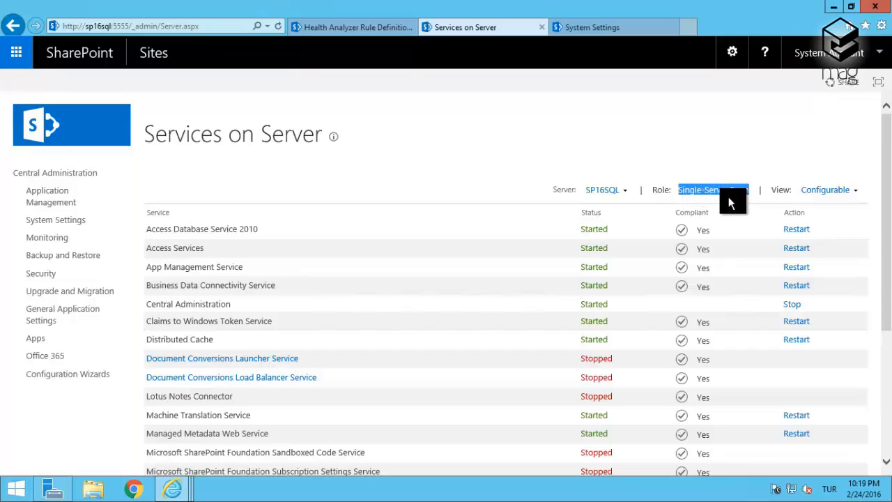
pyautogui.scroll(-3)
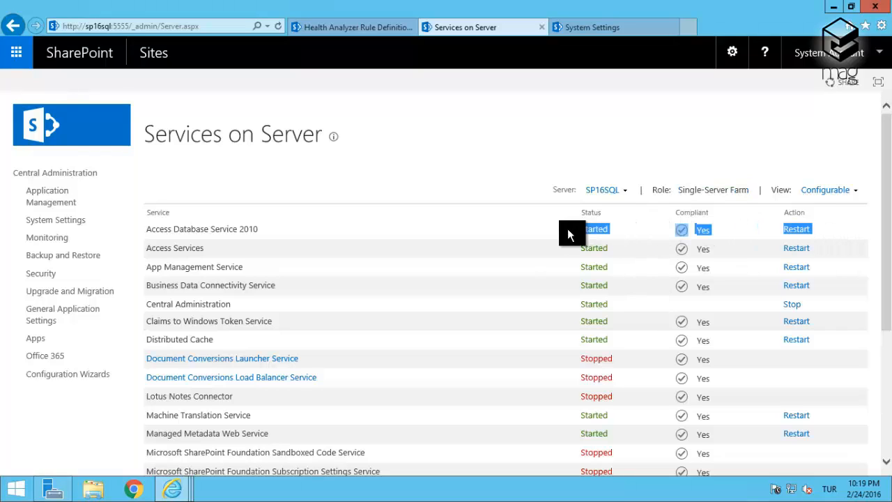
pyautogui.moveTo(750, 244)
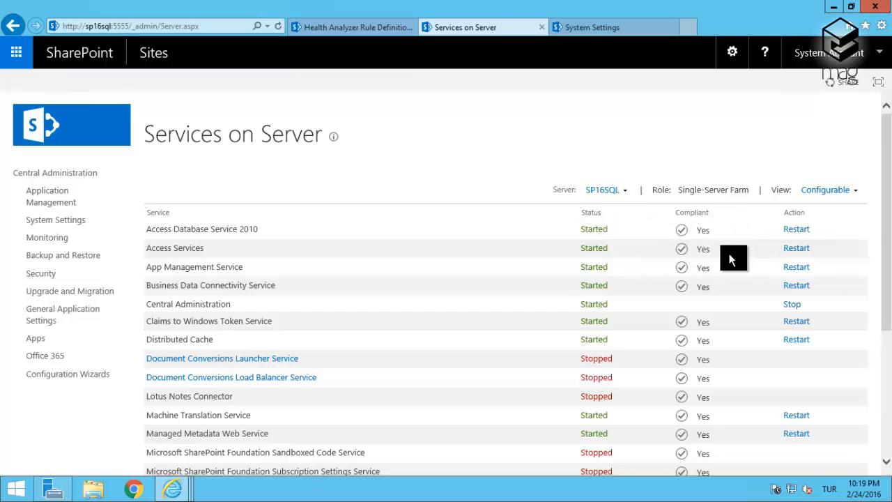
pyautogui.scroll(-3)
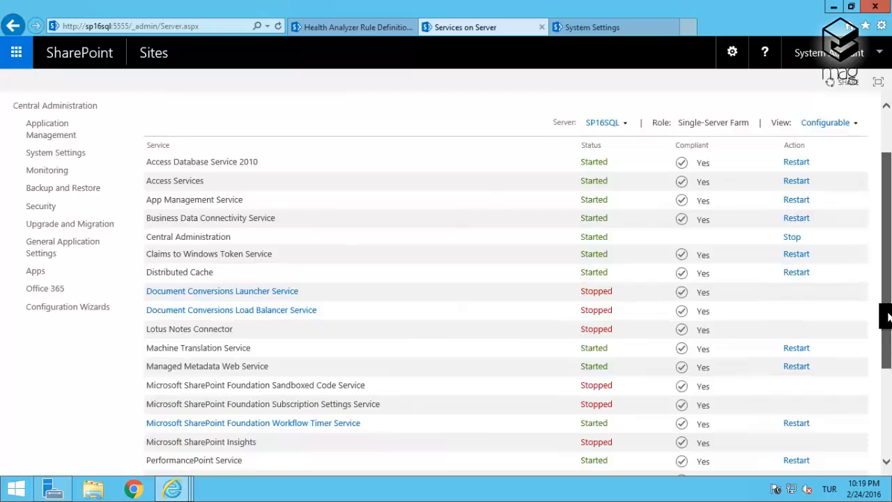
pyautogui.scroll(-3)
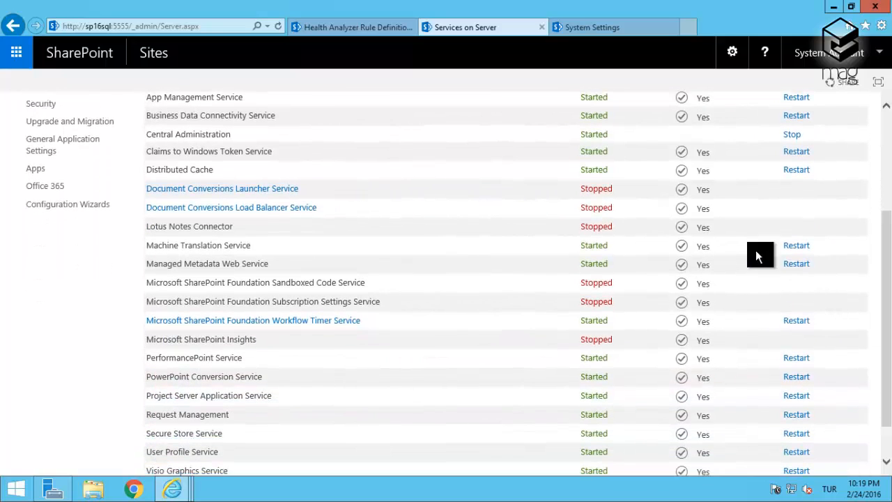
pyautogui.moveTo(807, 182)
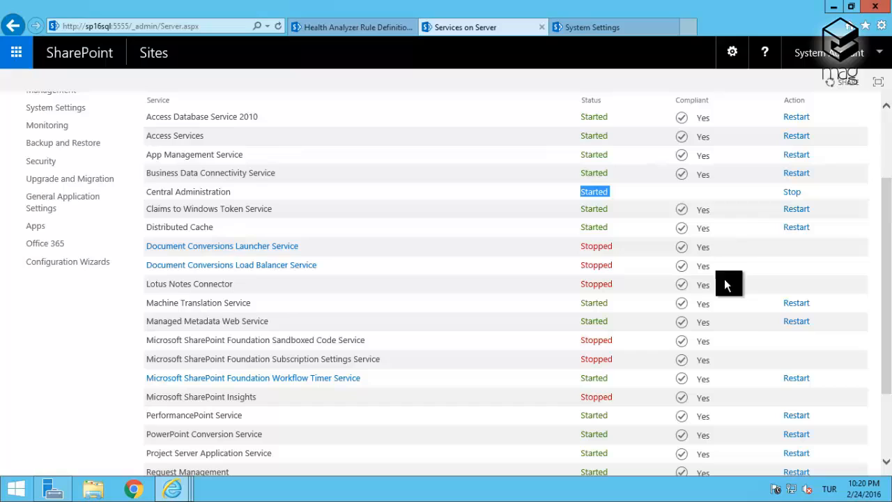
pyautogui.moveTo(717, 292)
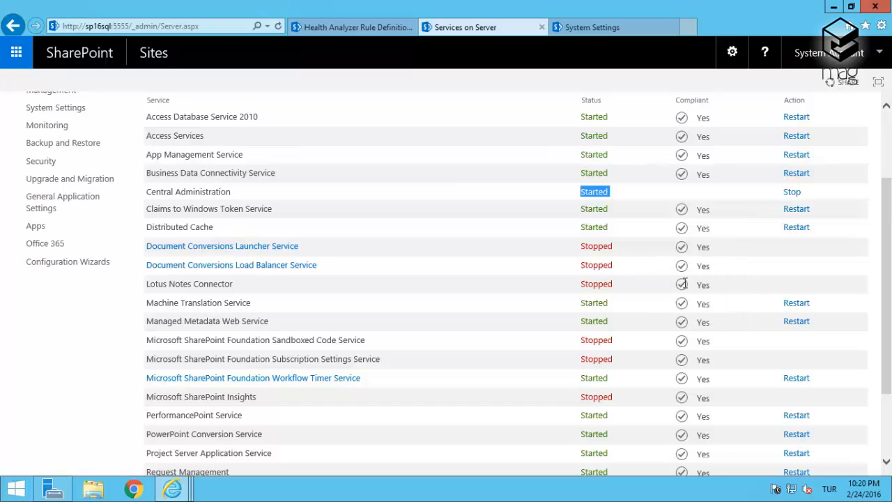
pyautogui.scroll(-3)
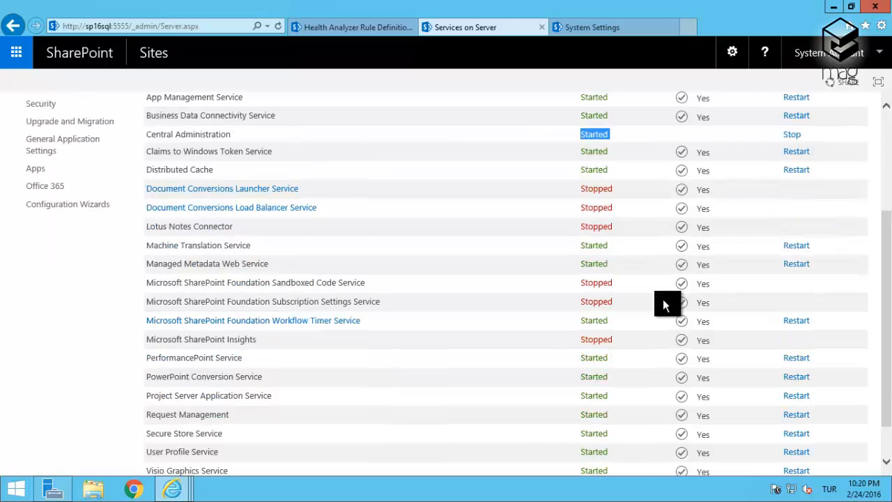
pyautogui.scroll(-3)
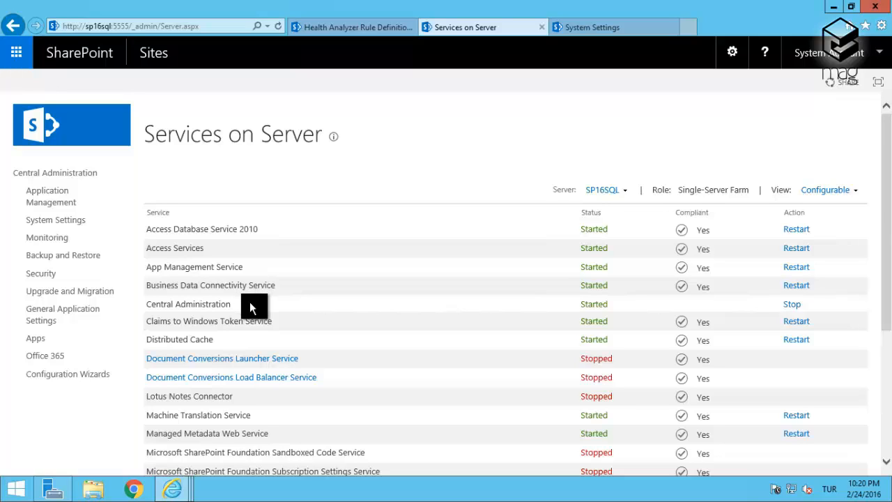
pyautogui.moveTo(243, 307)
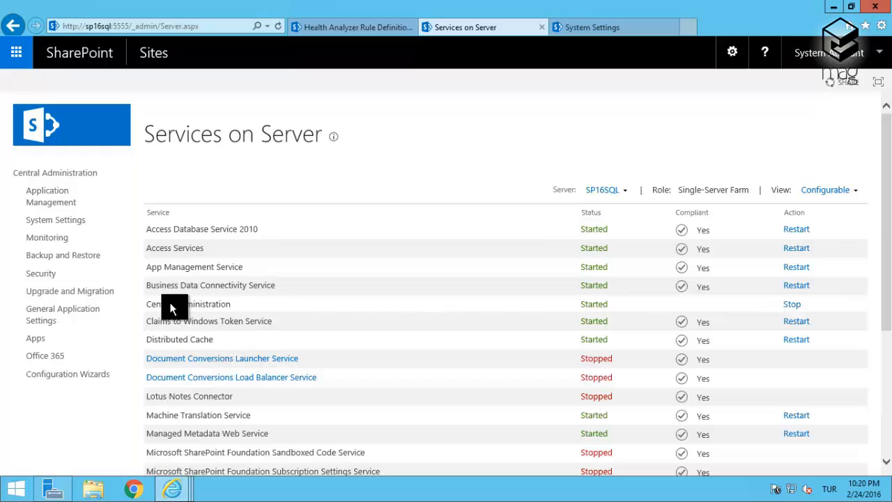
pyautogui.doubleClick(189, 303)
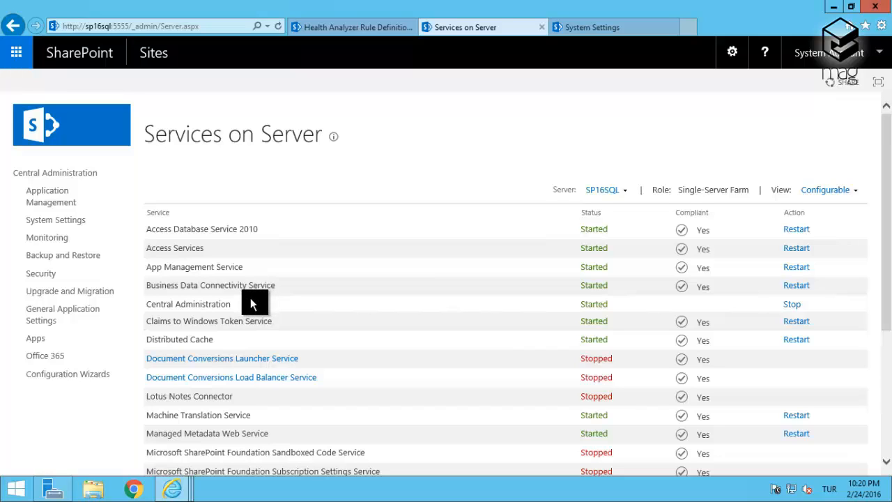
pyautogui.moveTo(248, 300)
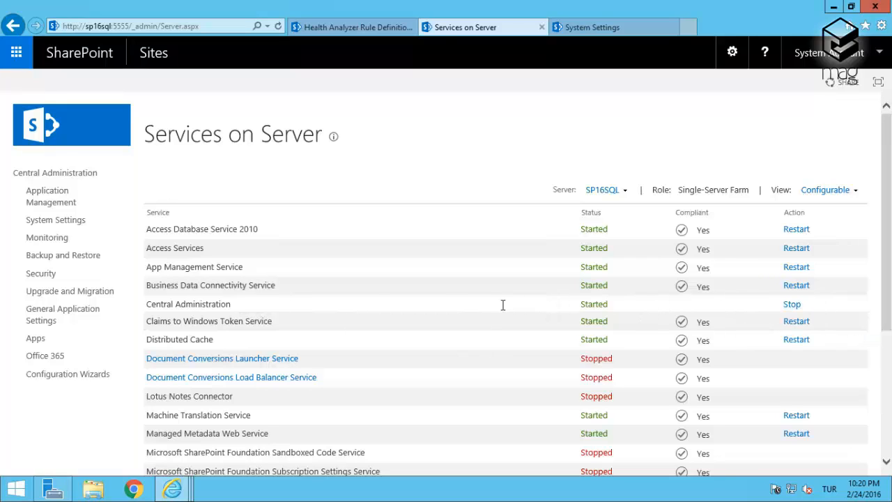
pyautogui.moveTo(290, 9)
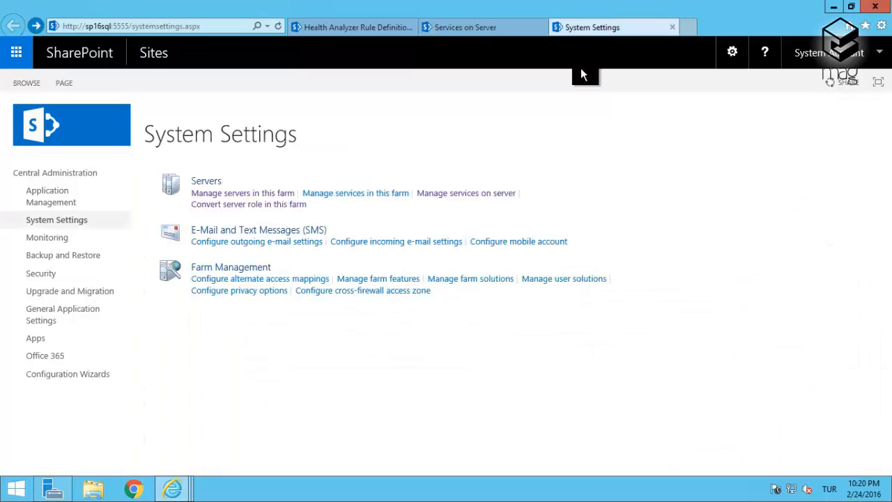
pyautogui.moveTo(563, 331)
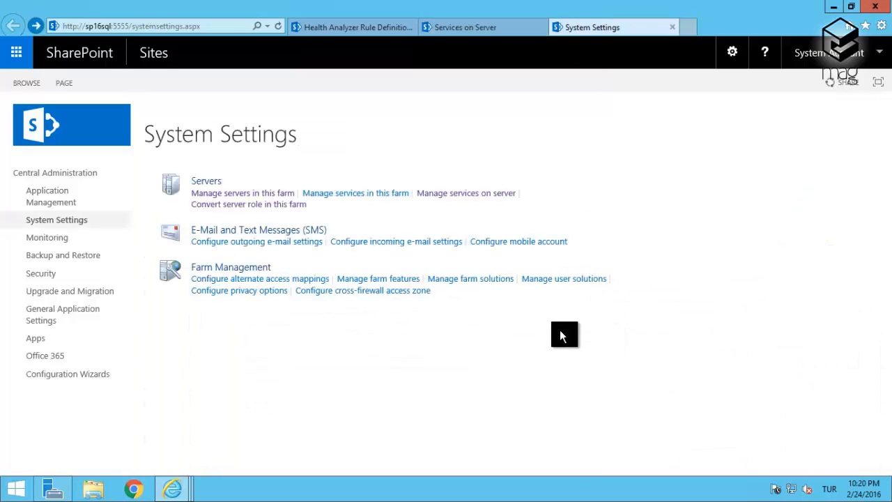
pyautogui.moveTo(223, 207)
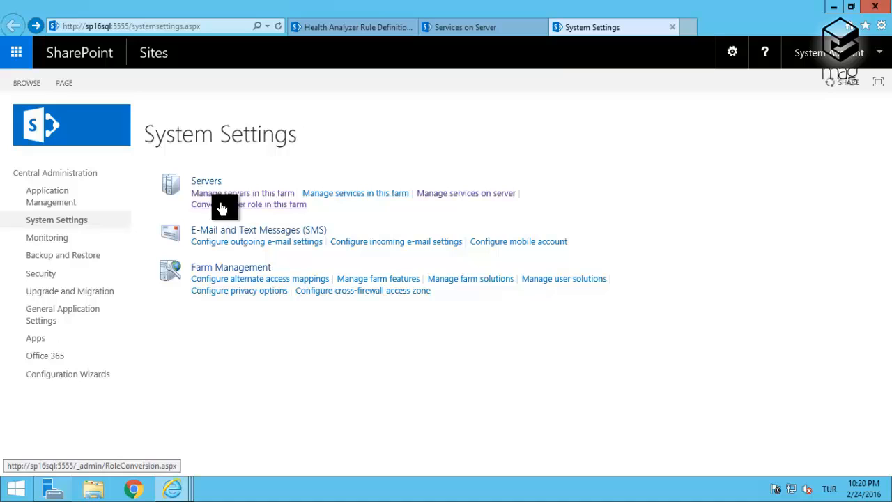
pyautogui.moveTo(244, 209)
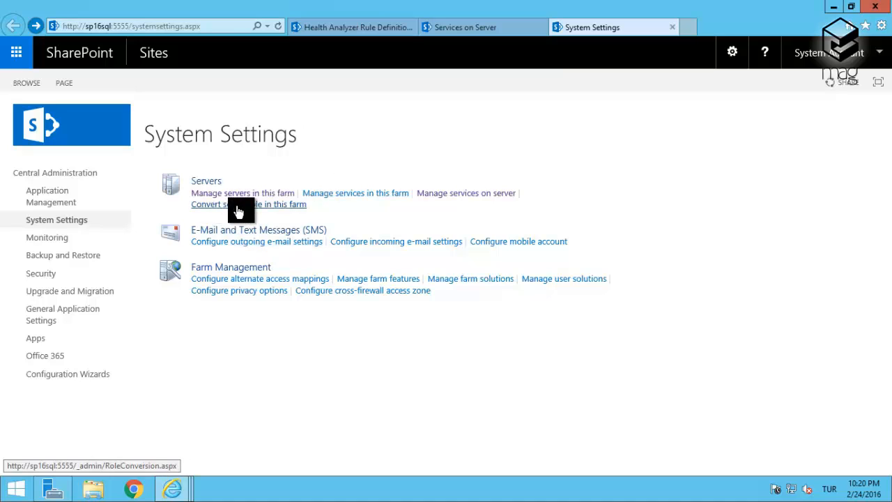
# Bring up the Role Conversion page for SP16SQL via 'Convert server role in this farm'
pyautogui.click(248, 203)
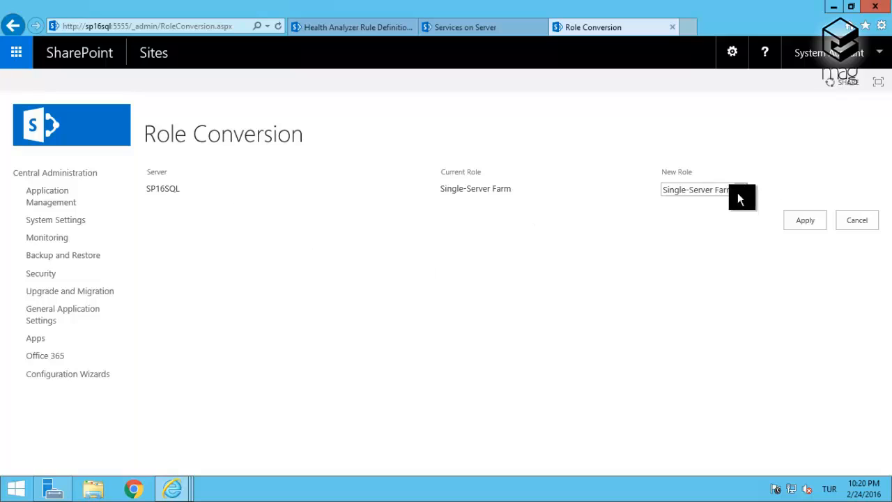
pyautogui.click(708, 189)
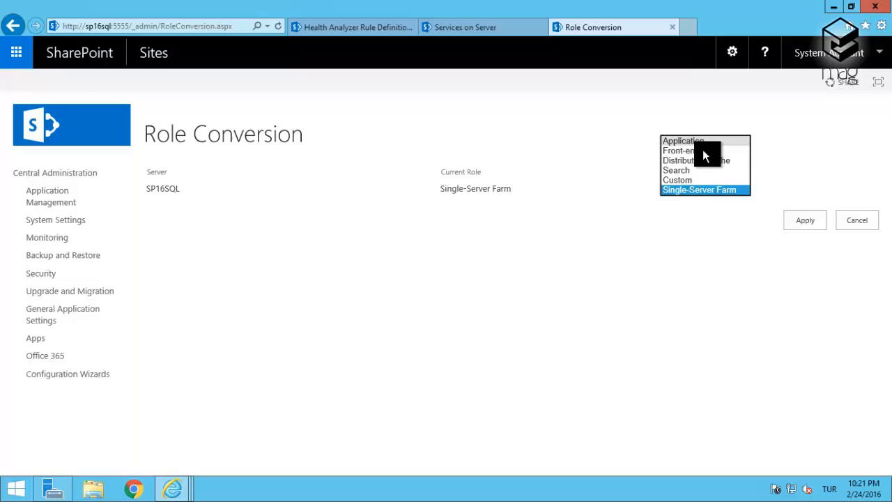
pyautogui.click(705, 190)
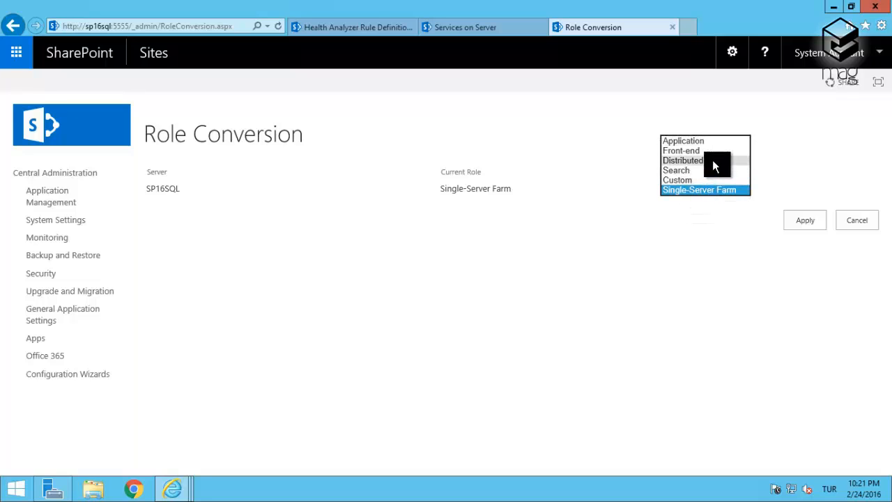
pyautogui.moveTo(714, 143)
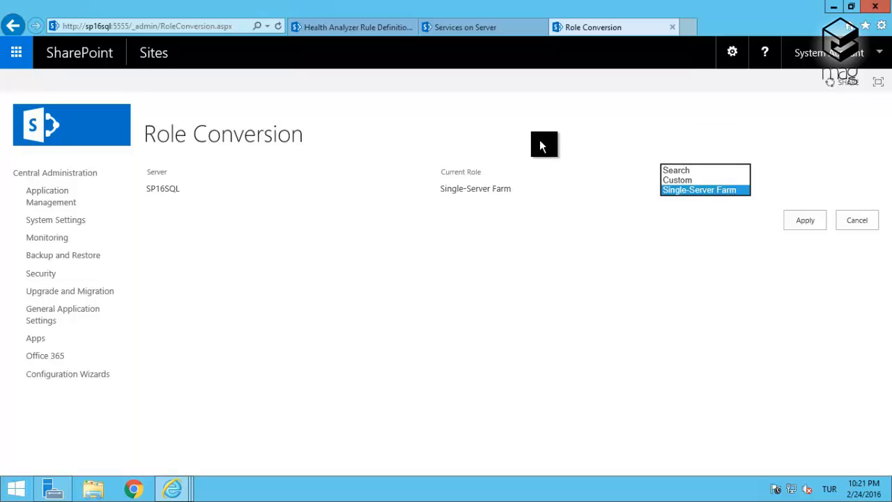
pyautogui.click(704, 189)
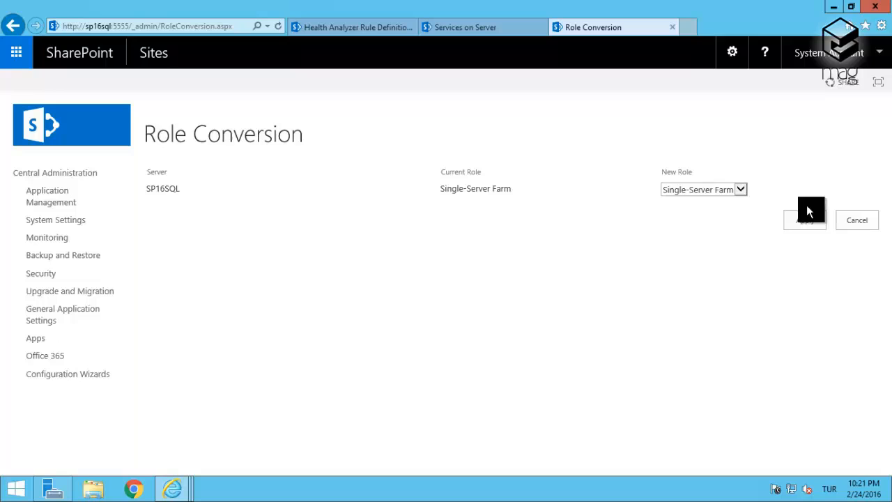
pyautogui.moveTo(782, 103)
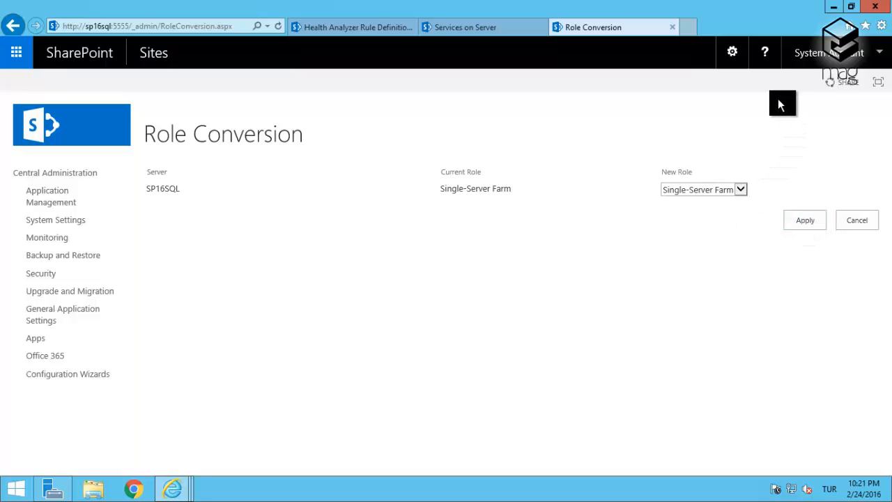
pyautogui.moveTo(736, 90)
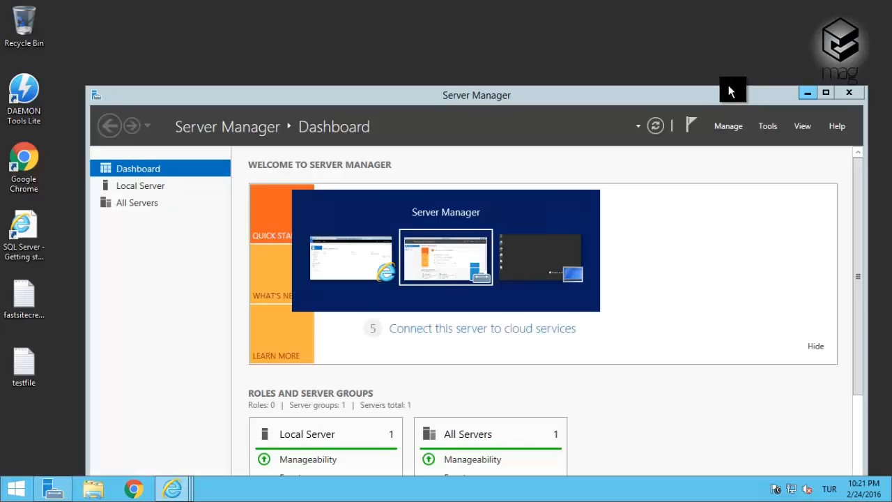
# Minimize Server Manager to leave the bare Windows Server 2012 R2 desktop
pyautogui.click(808, 92)
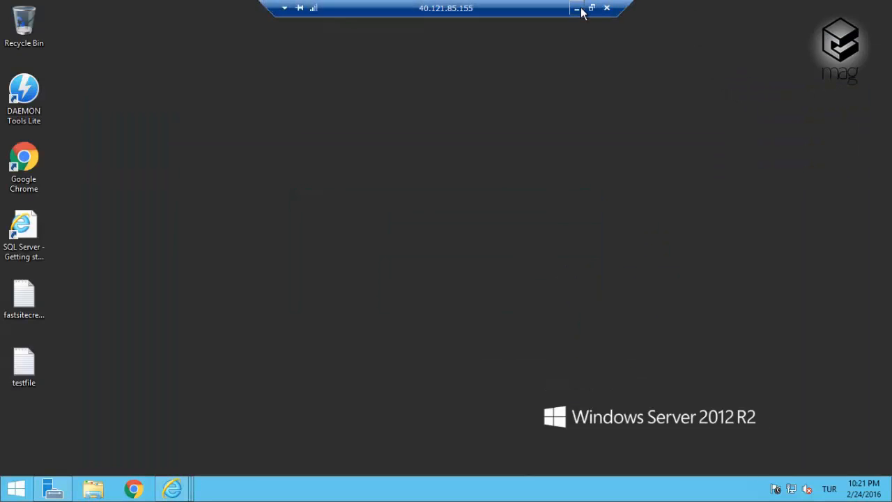